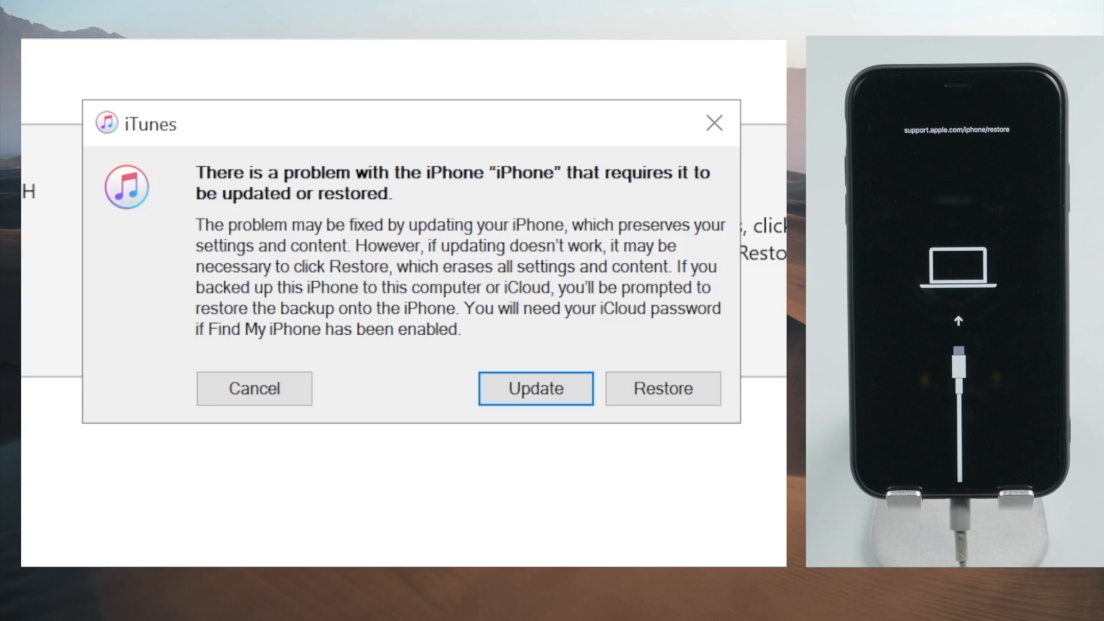
pyautogui.moveTo(706, 462)
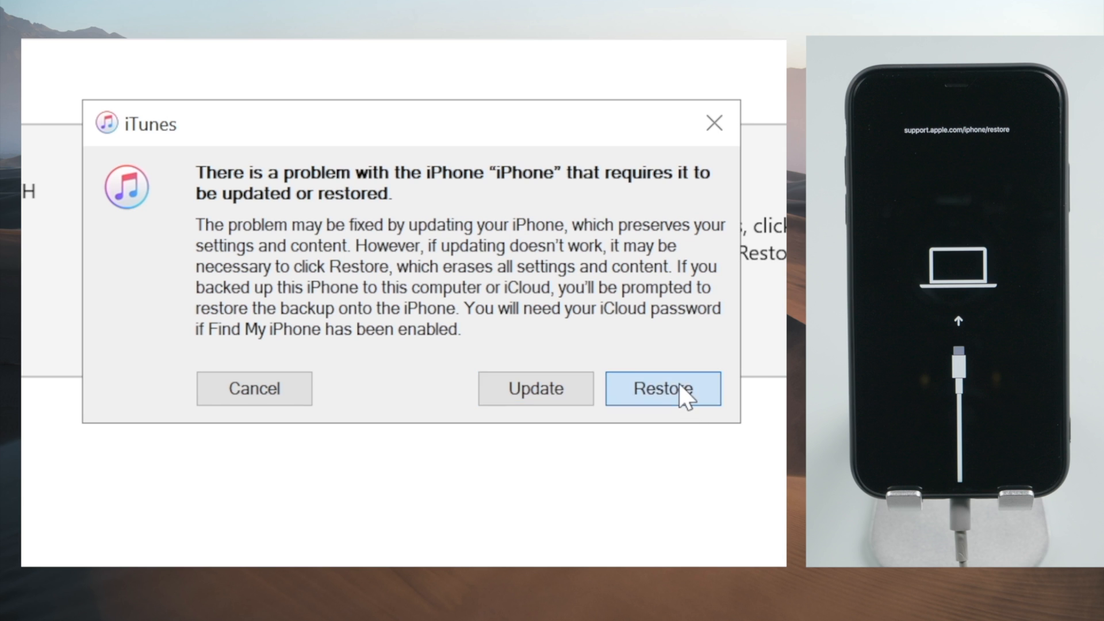
# - Restore the problem iPhone so iTunes downloads its software to wipe and restore it
pyautogui.click(662, 389)
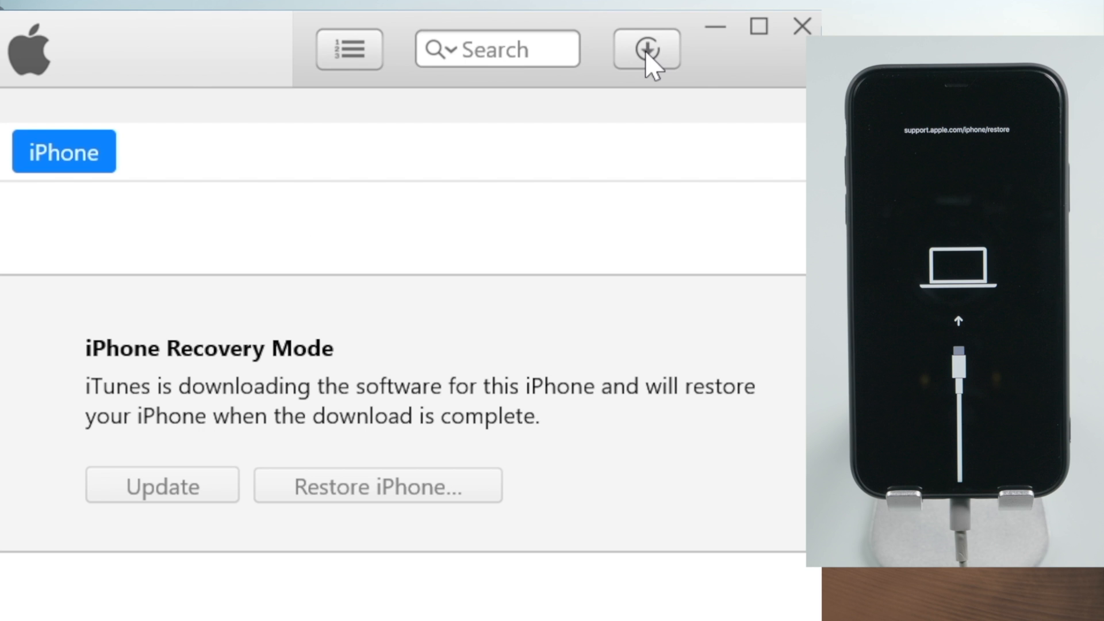
pyautogui.click(645, 49)
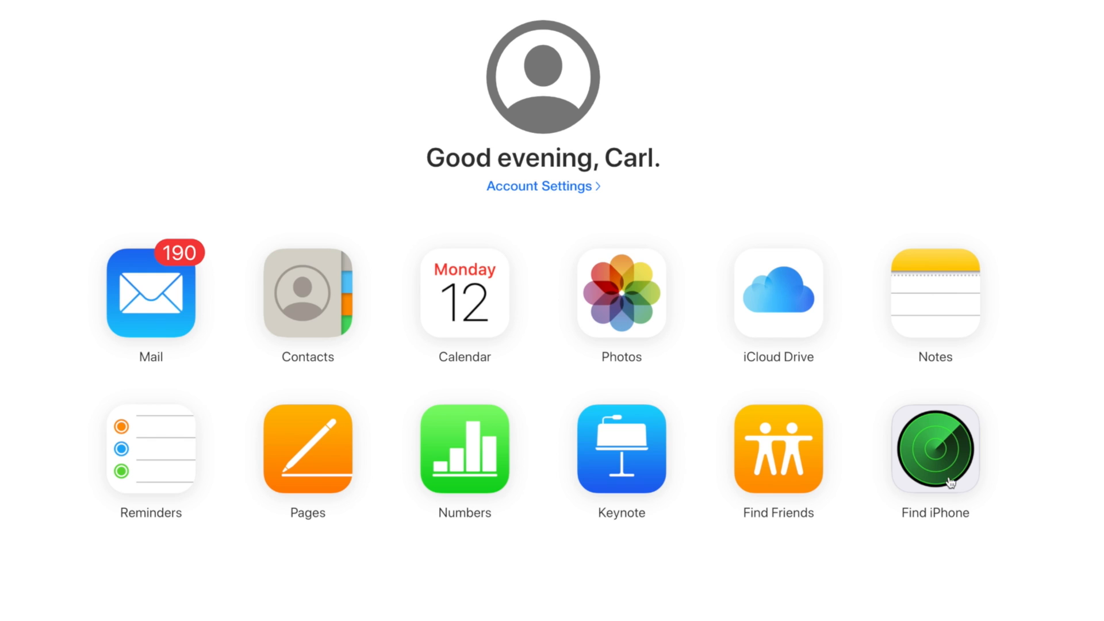
pyautogui.click(935, 449)
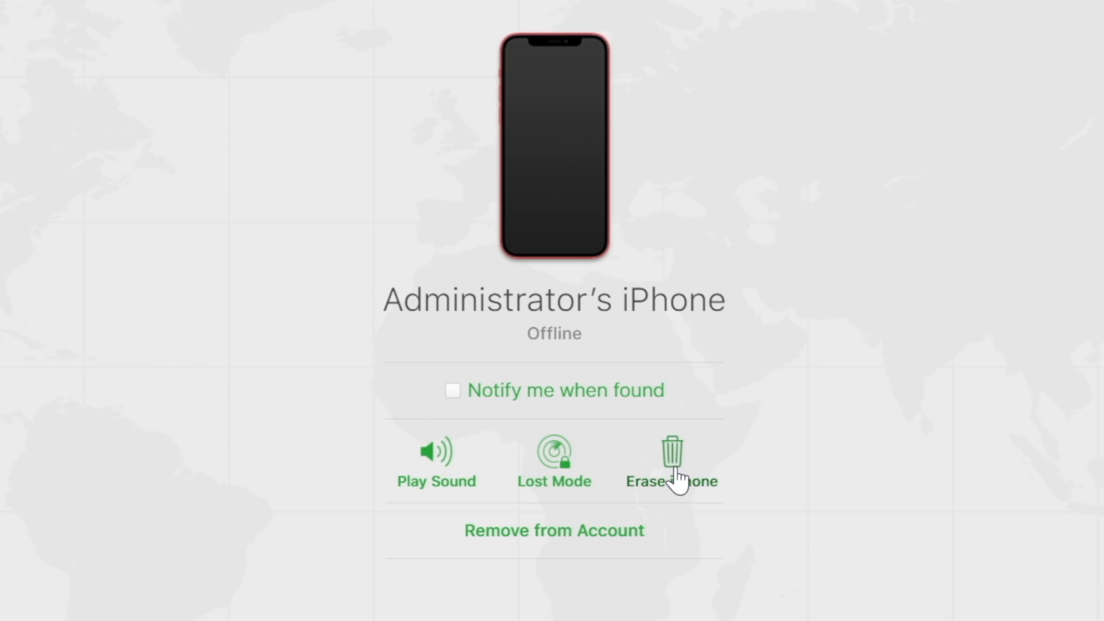